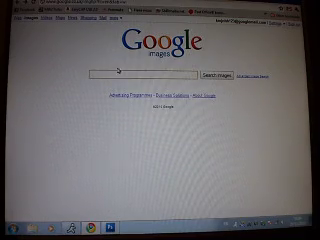
text(abs)
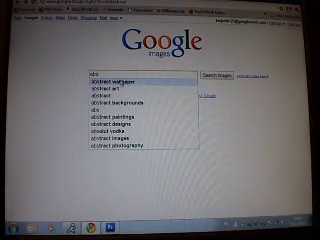